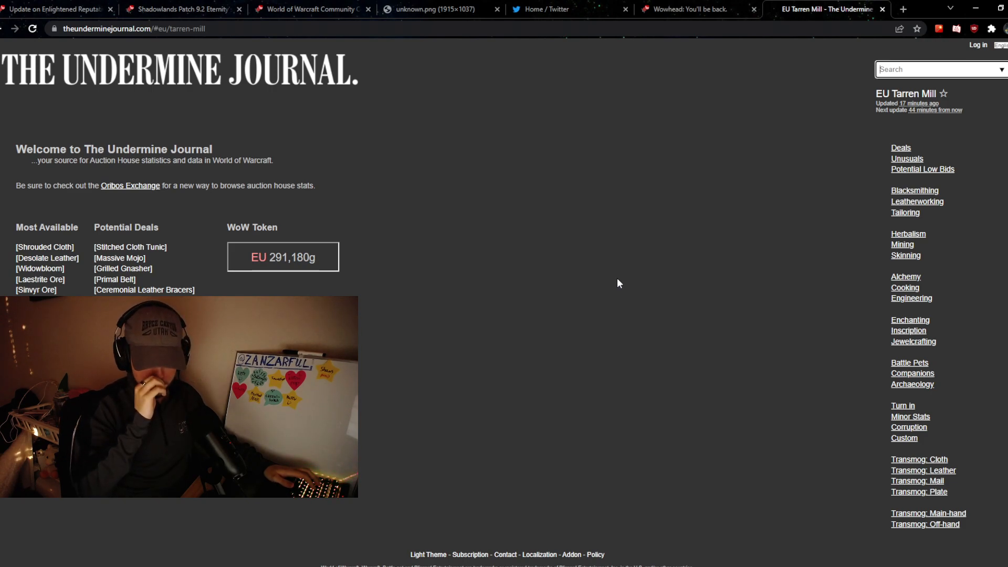
mouse_move(597, 223)
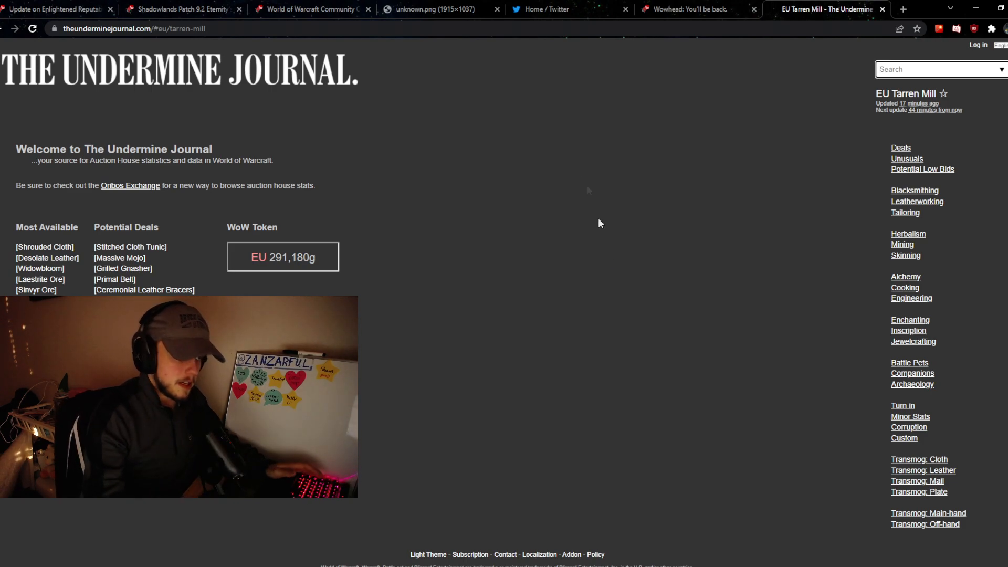
- Search 'korthit' and open the Korthite Crystal item page for EU Tarren Mill
left_click(938, 69)
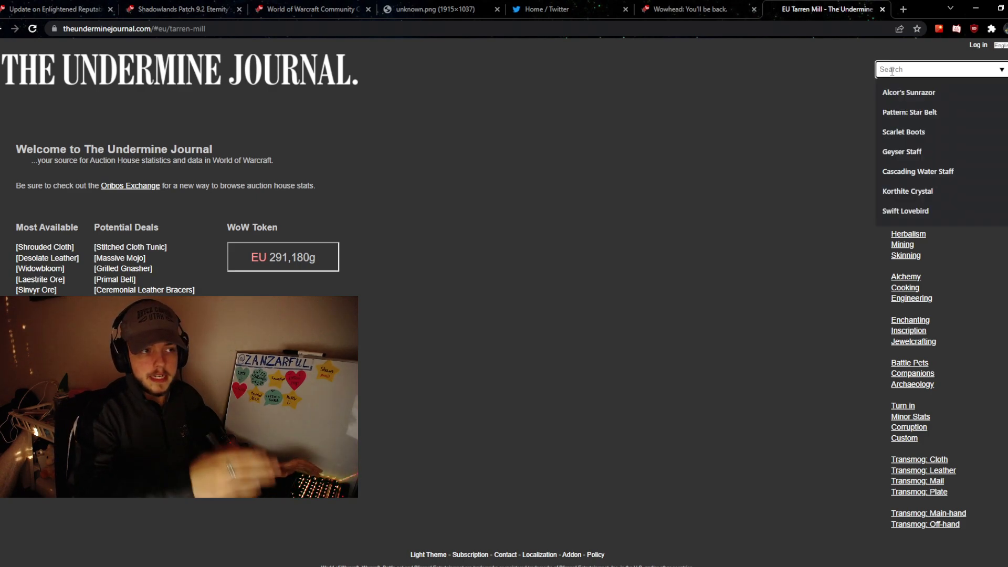
type("korthit")
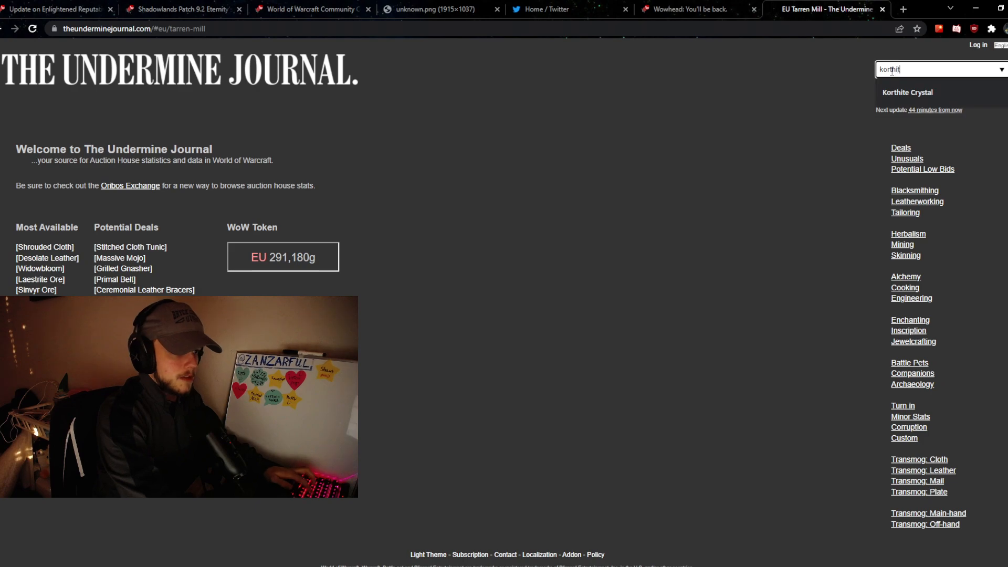
left_click(907, 92)
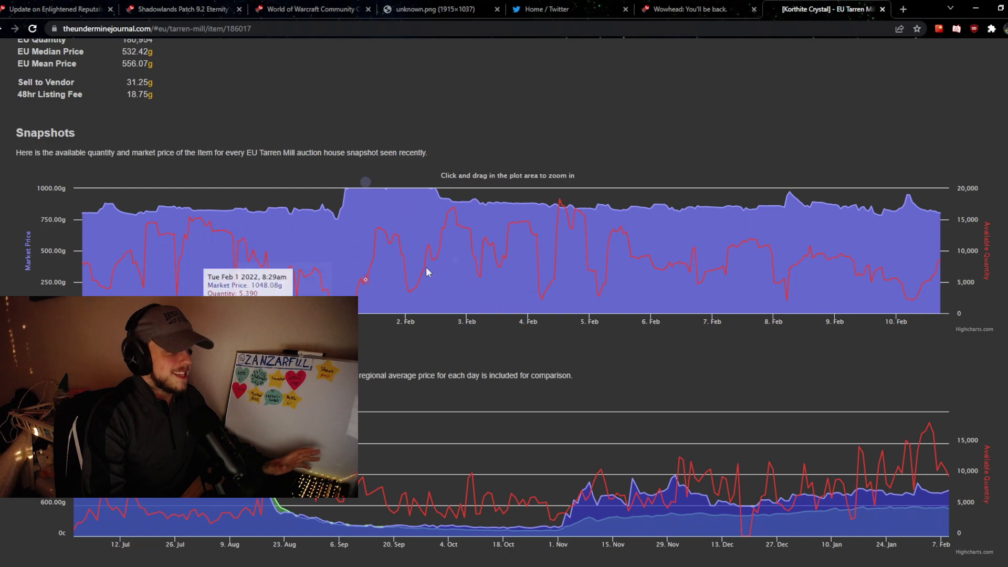
- Scroll through the Snapshots and Daily Summary charts down toward the Pricing Heat Map
scroll("up", 3)
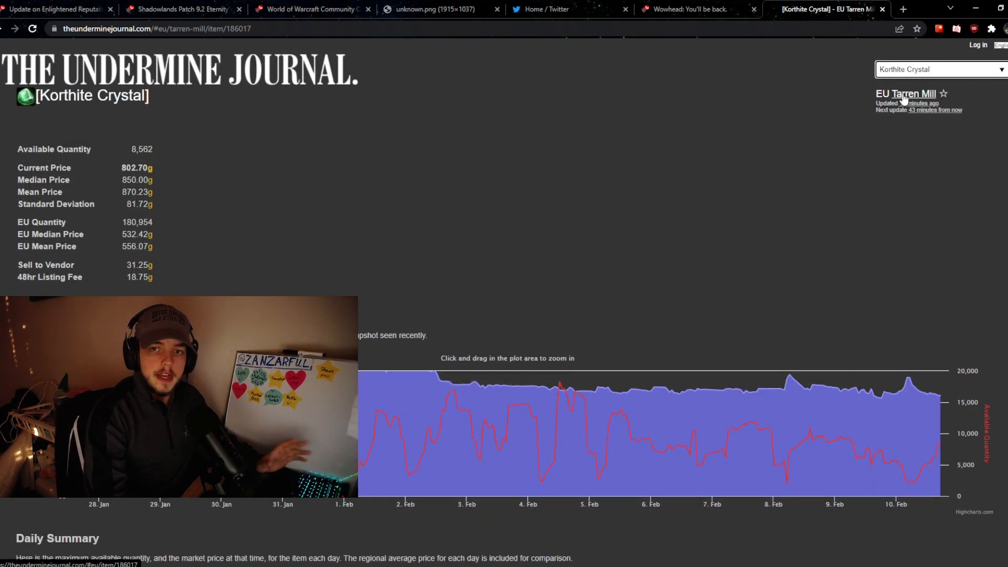
scroll("down", 3)
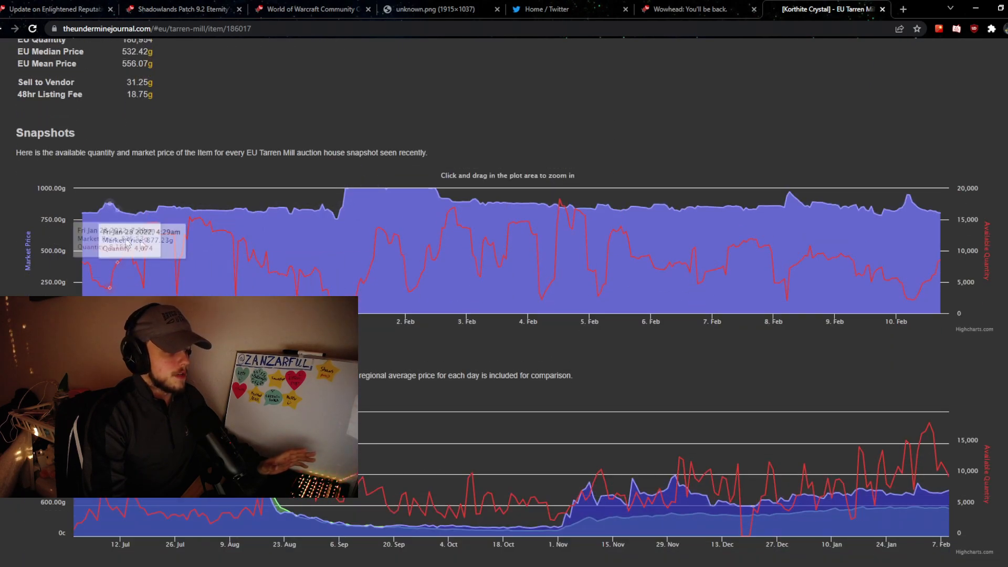
mouse_move(929, 272)
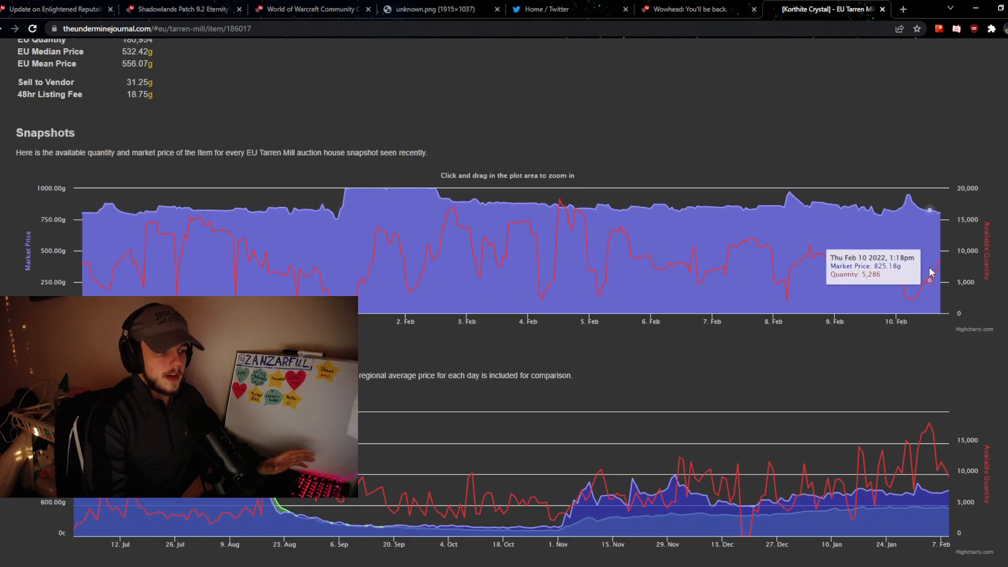
mouse_move(572, 261)
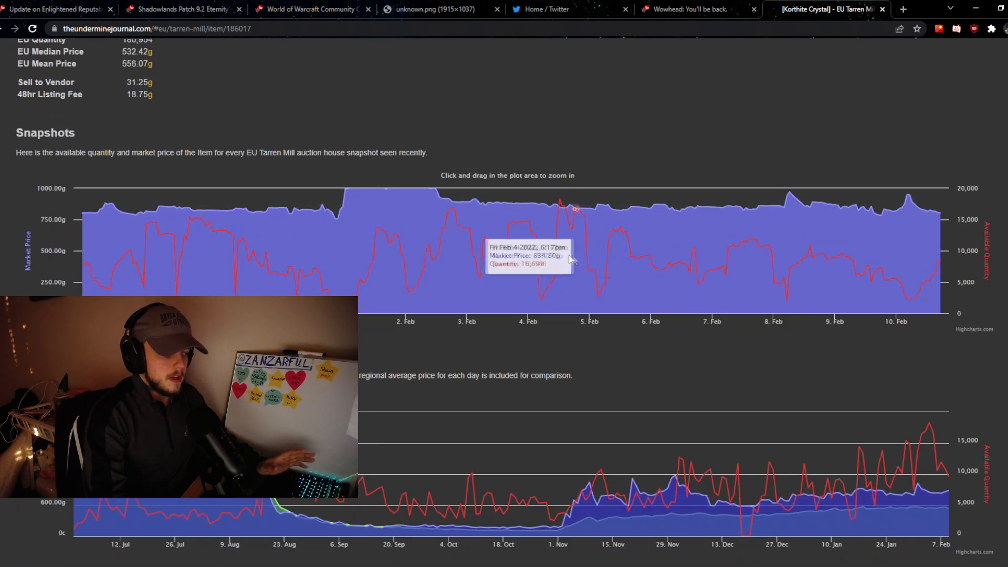
mouse_move(839, 269)
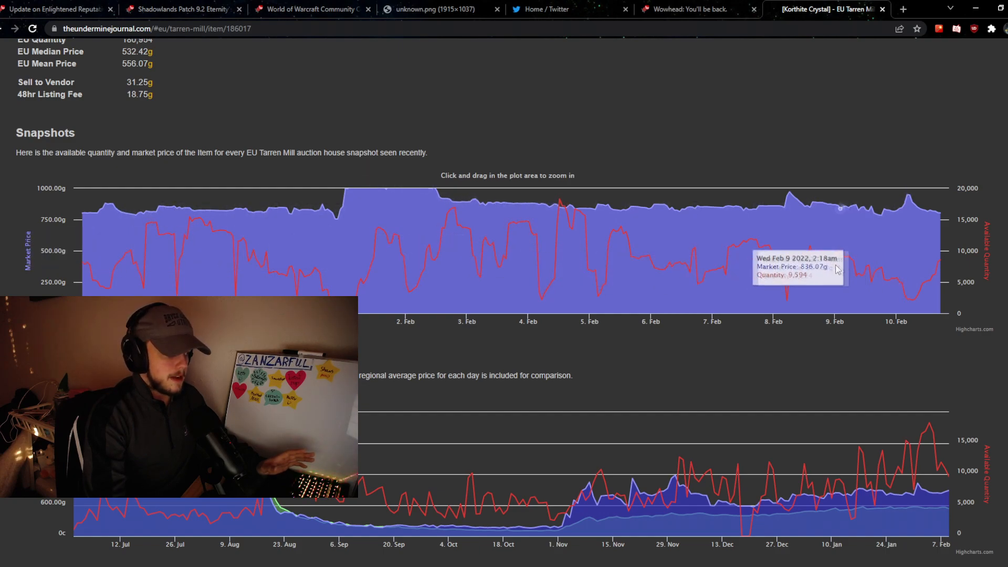
scroll("down", 3)
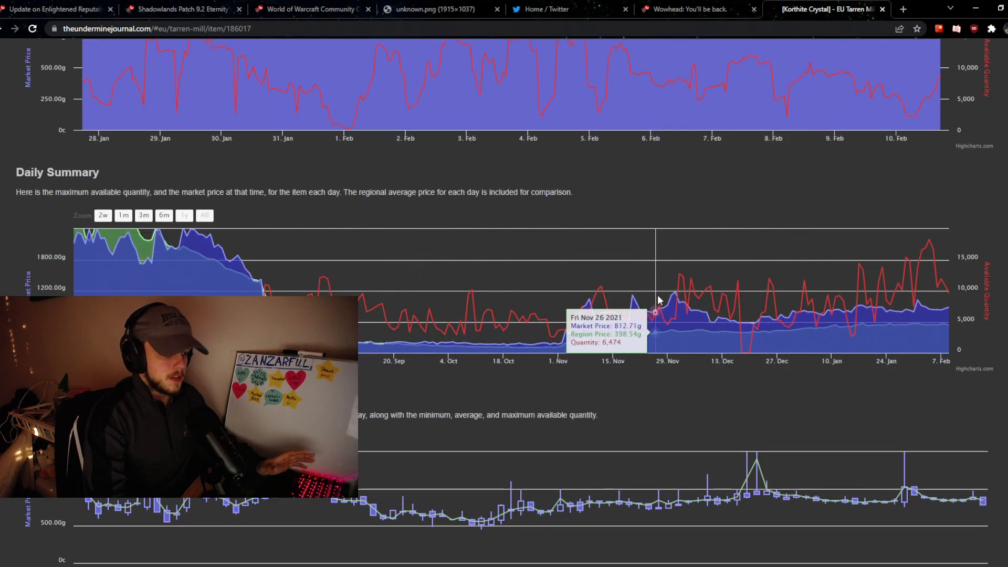
mouse_move(666, 315)
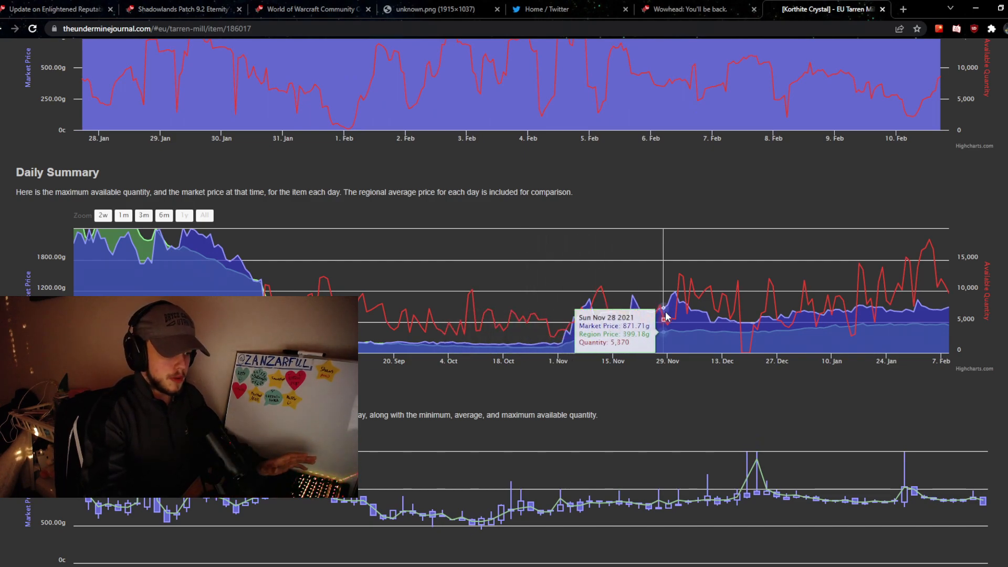
mouse_move(939, 302)
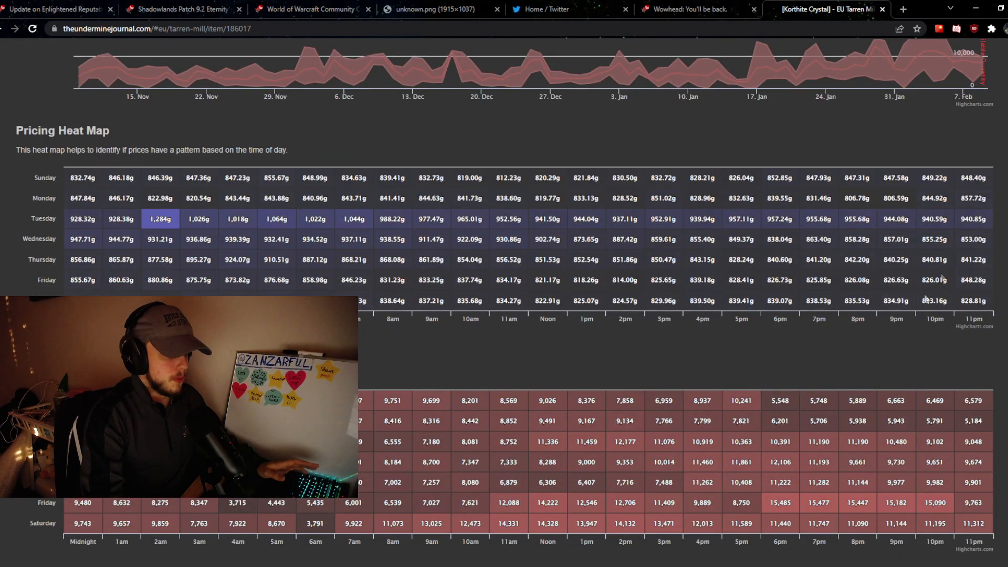
scroll("down", 3)
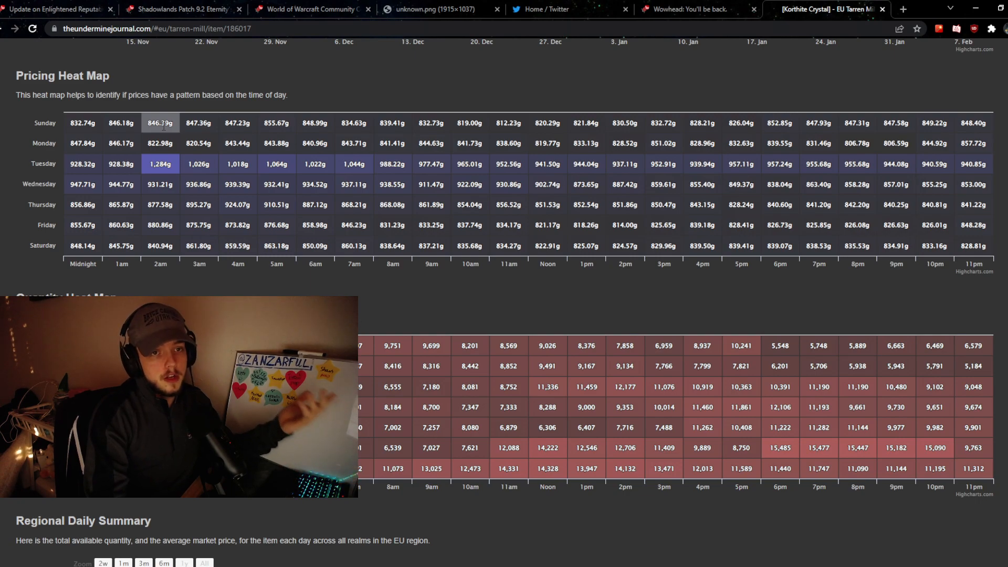
mouse_move(82, 163)
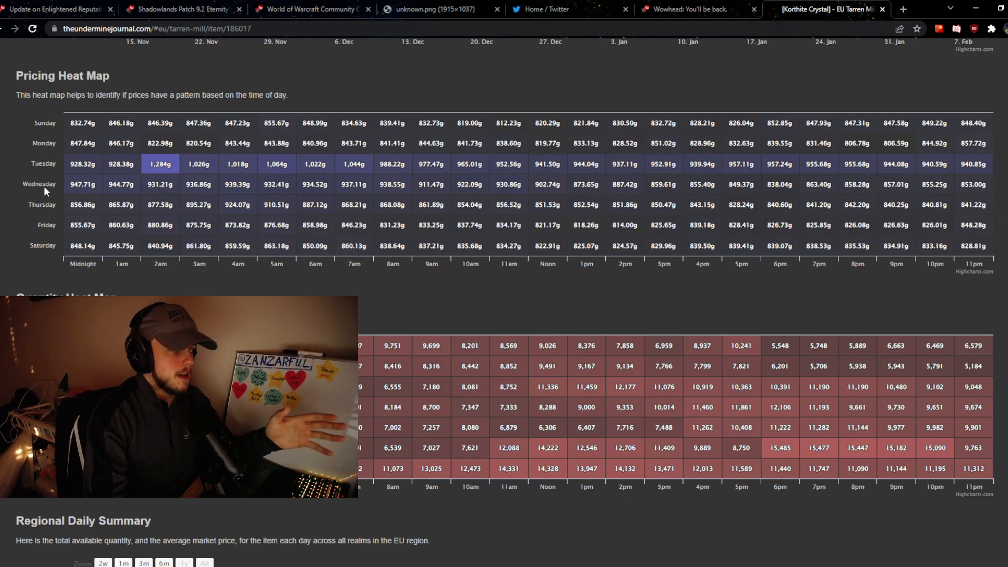
mouse_move(47, 227)
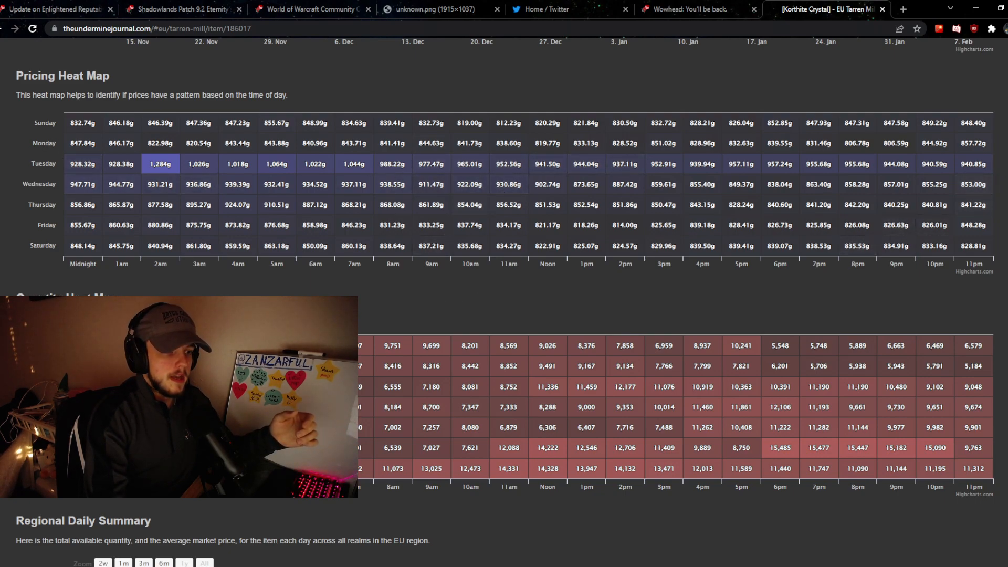
scroll("down", 3)
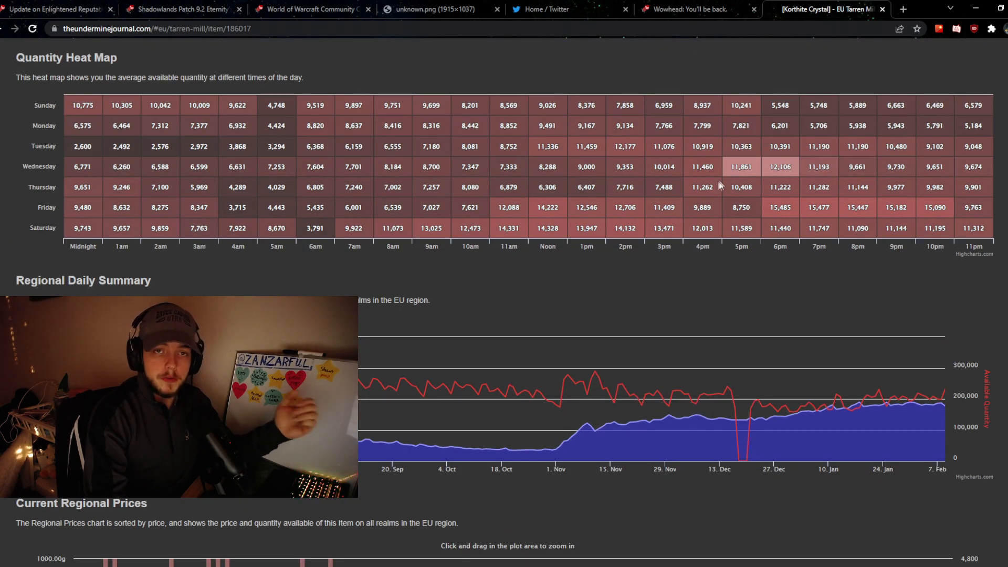
mouse_move(175, 191)
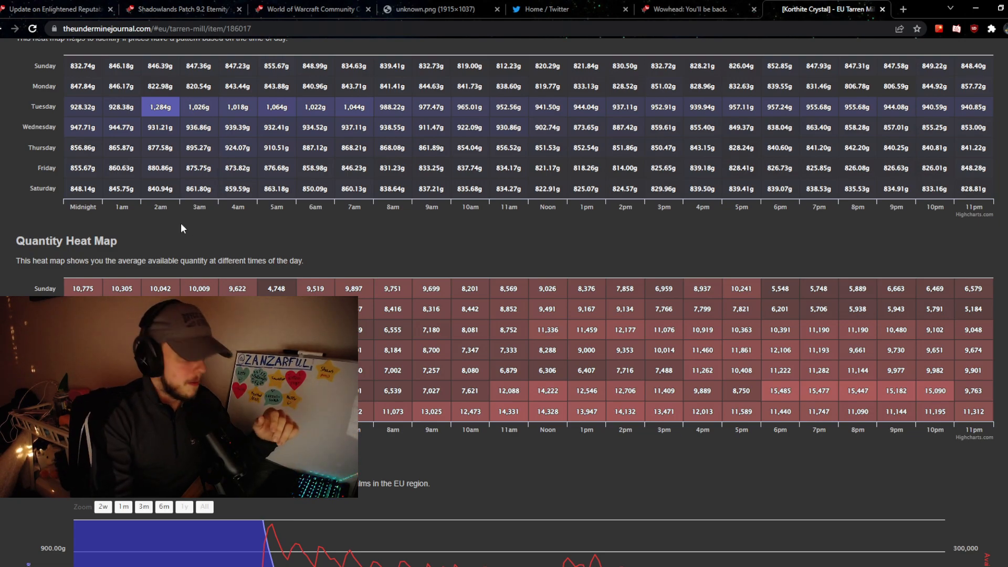
- Scroll down to the Quantity Heat Map of average available quantity by day and hour
scroll("down", 3)
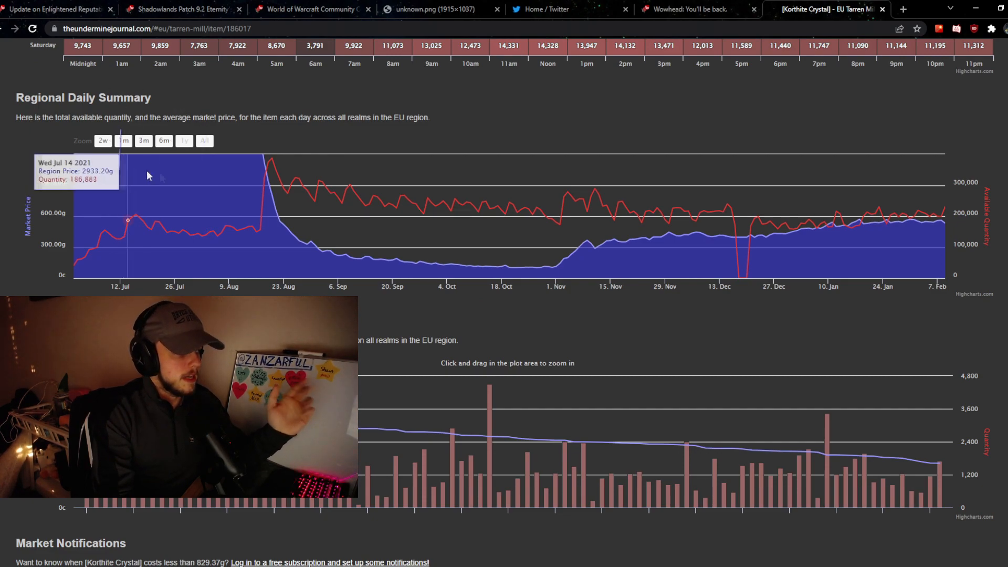
mouse_move(758, 228)
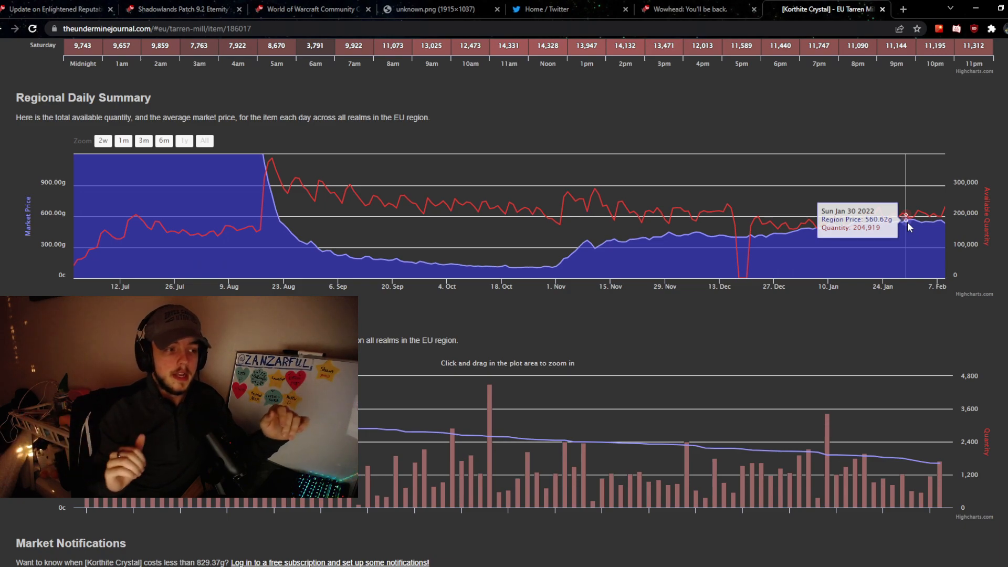
mouse_move(608, 242)
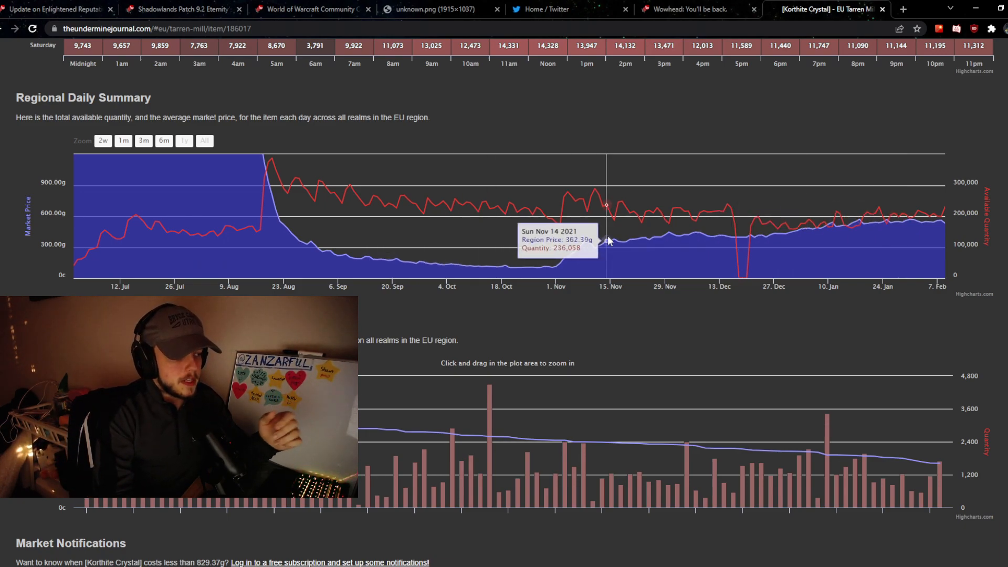
mouse_move(684, 238)
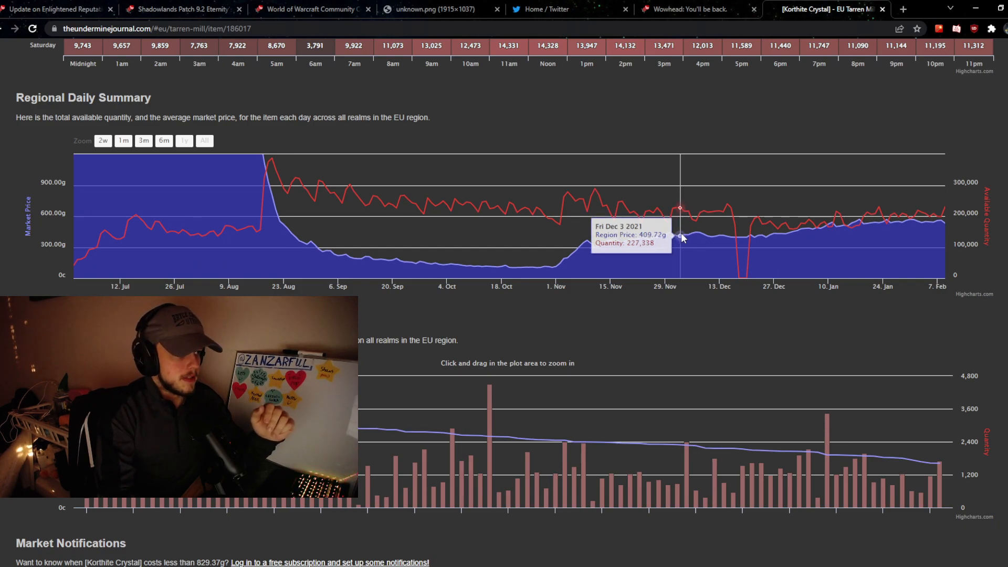
mouse_move(294, 180)
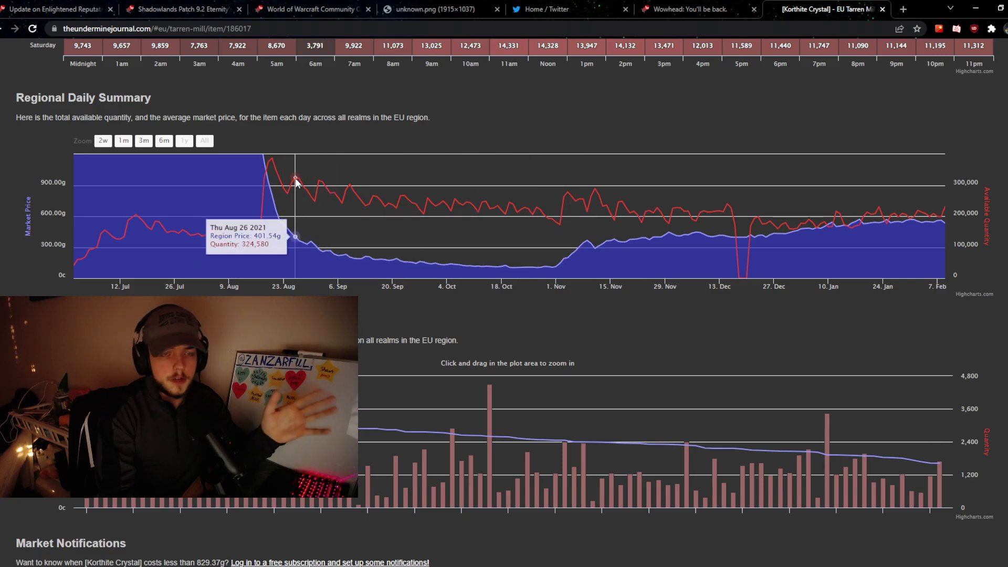